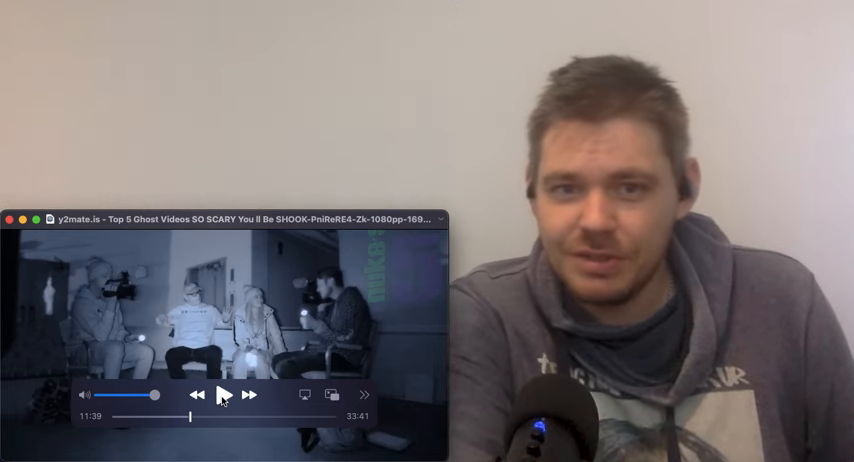
Resume the compilation, watch past the 12-minute mark, then pause it to comment
{"action": "left_click", "coordinate": [228, 394]}
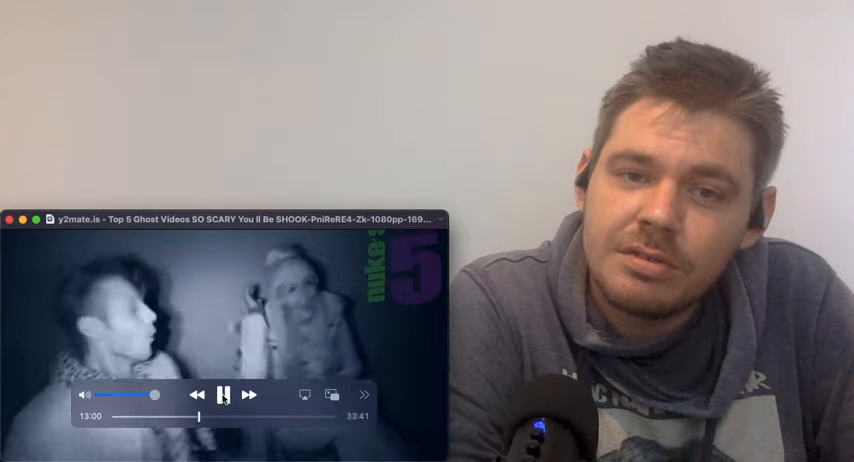
{"action": "left_click", "coordinate": [226, 396]}
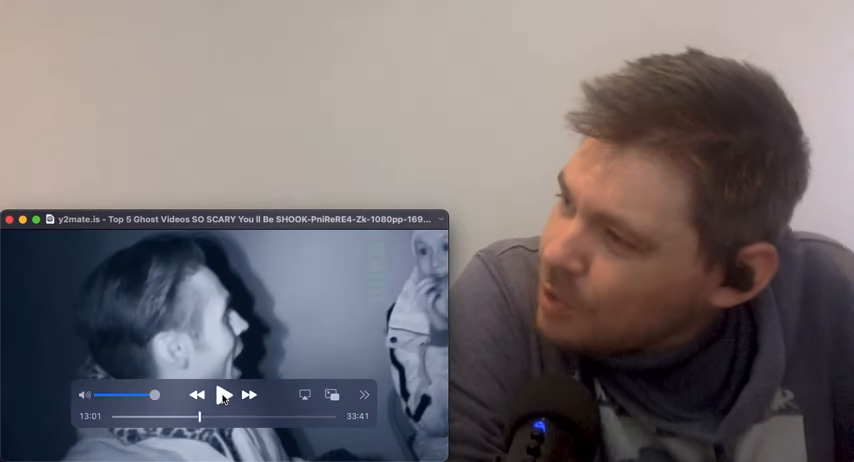